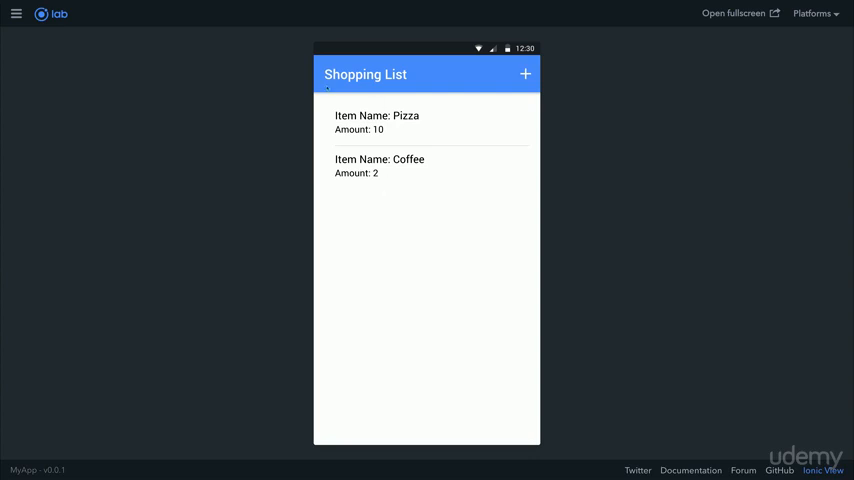
pyautogui.moveTo(428, 96)
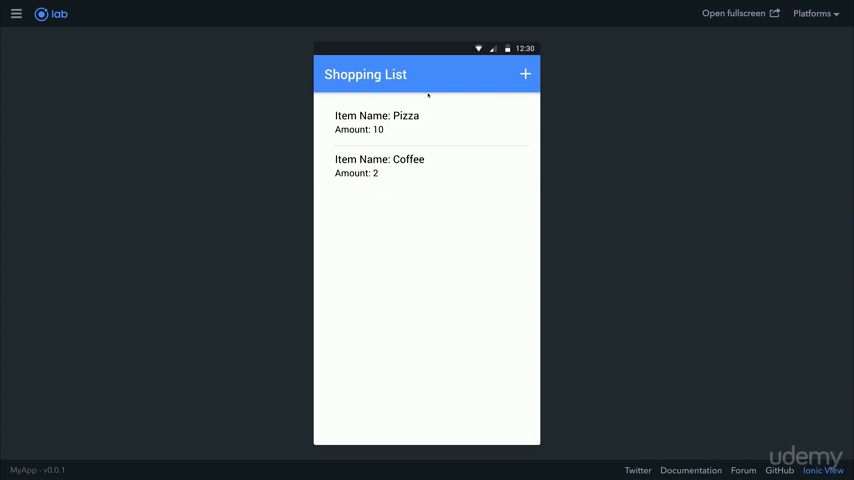
# Step: Add a new item named Cheesecake with amount 4 and bring up its Edit/Delete options
pyautogui.click(524, 74)
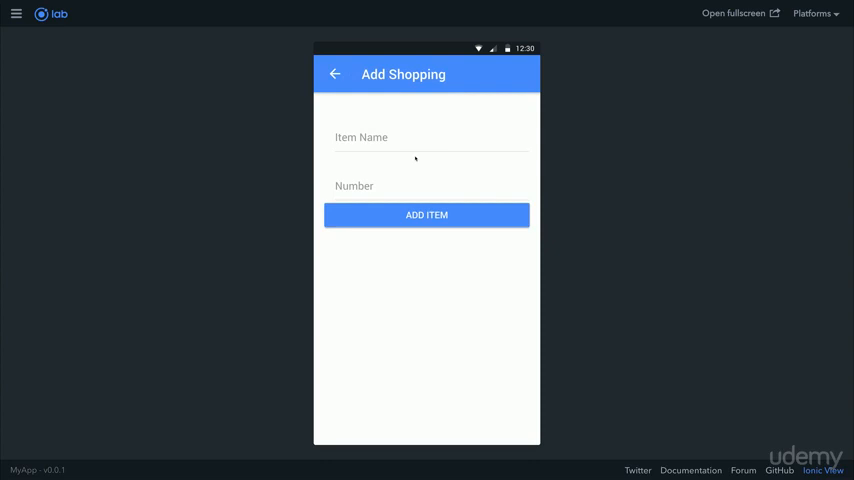
pyautogui.click(430, 136)
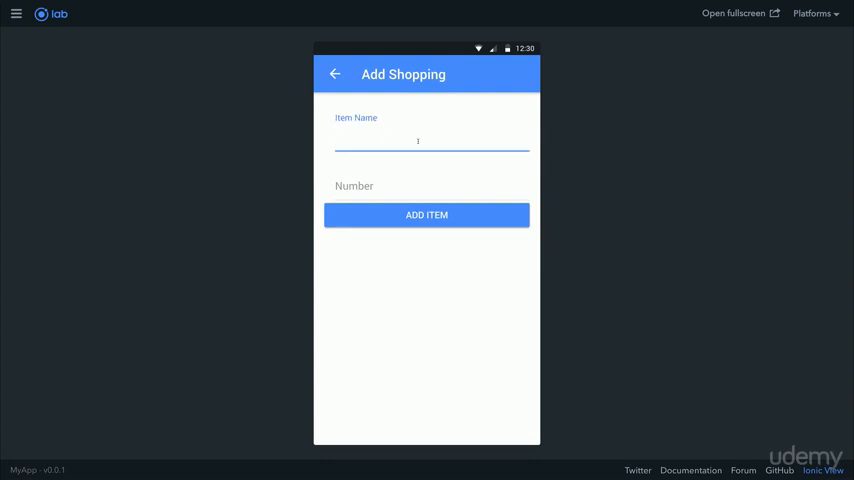
pyautogui.write('Cheesecake')
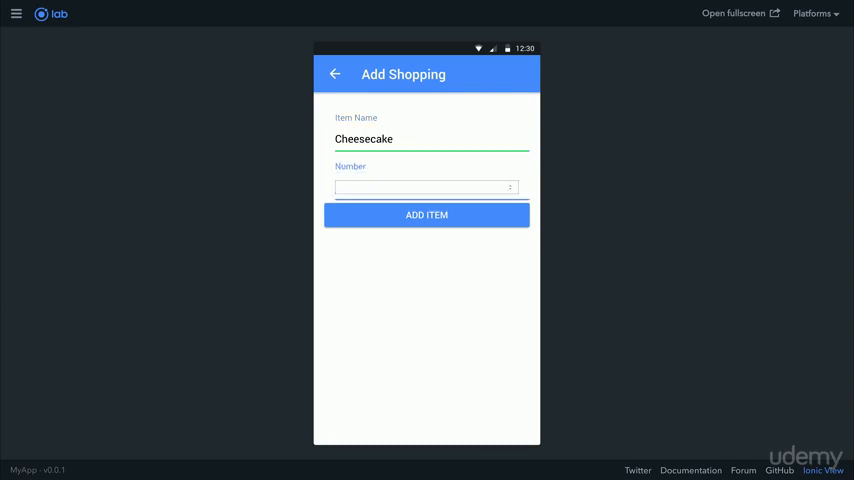
pyautogui.click(426, 214)
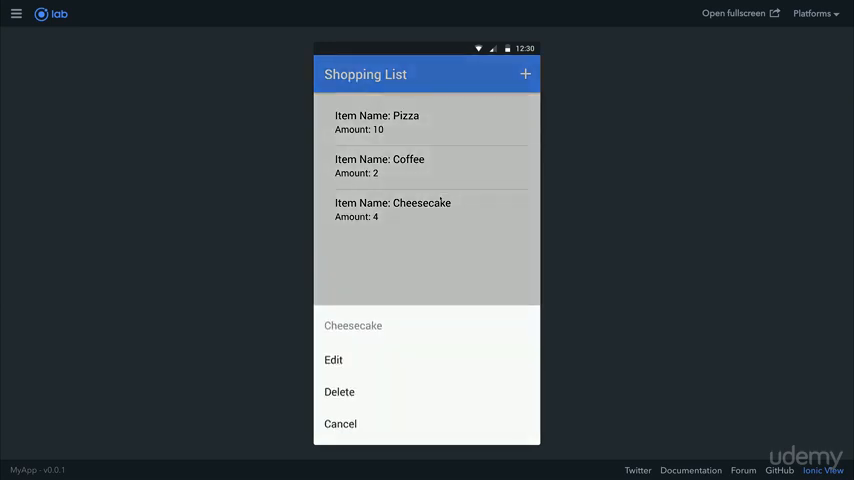
# Step: Edit Cheesecake's amount to 2 via EDIT ITEM and reopen its options
pyautogui.click(332, 360)
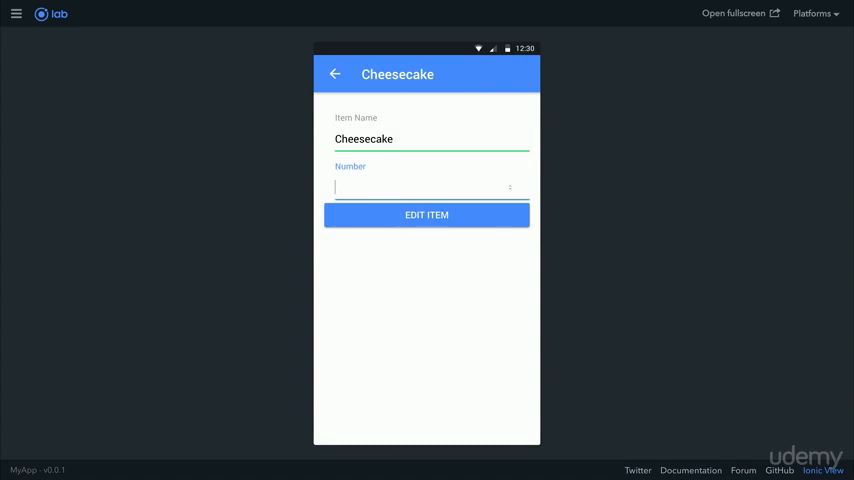
pyautogui.write('2')
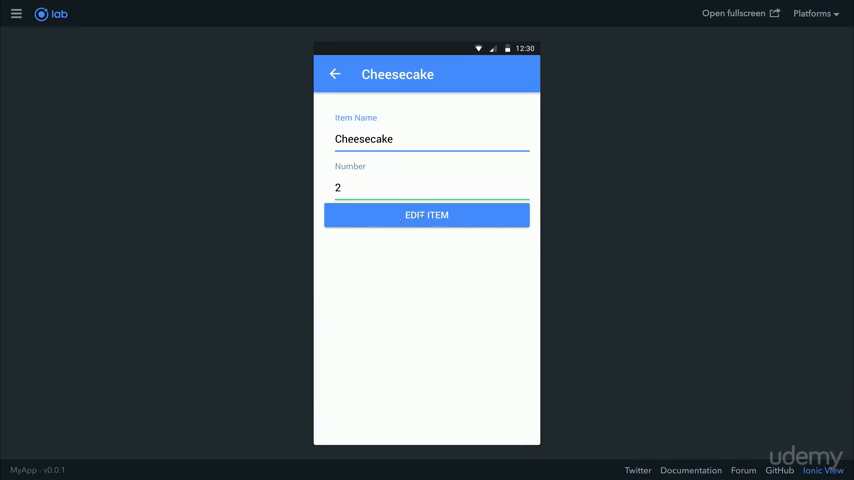
pyautogui.click(426, 214)
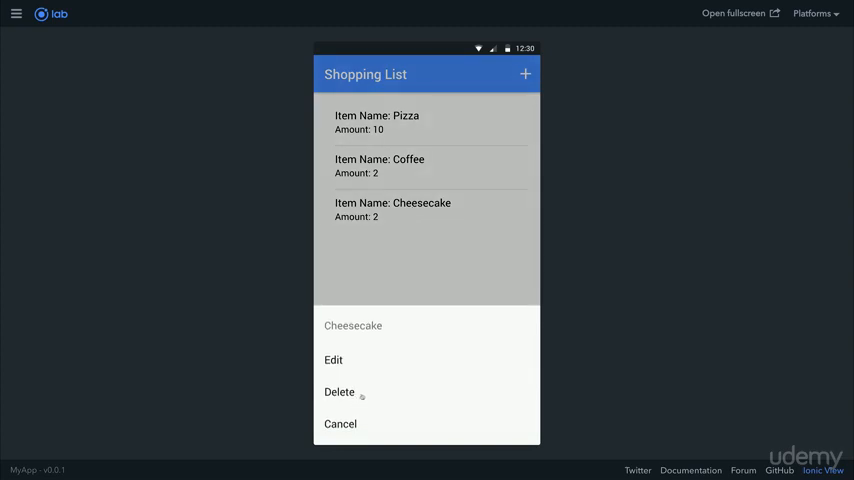
# Step: Delete Cheesecake from the list, then show add-shopping.ts in VS Code
pyautogui.click(340, 392)
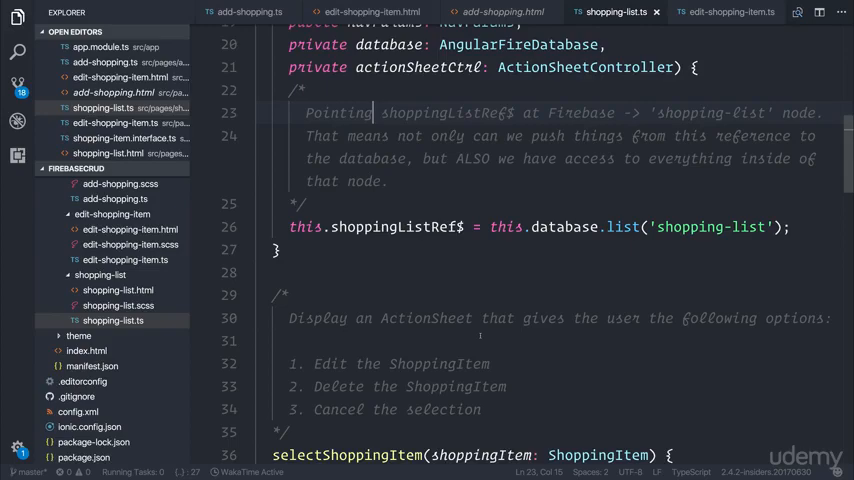
pyautogui.click(248, 12)
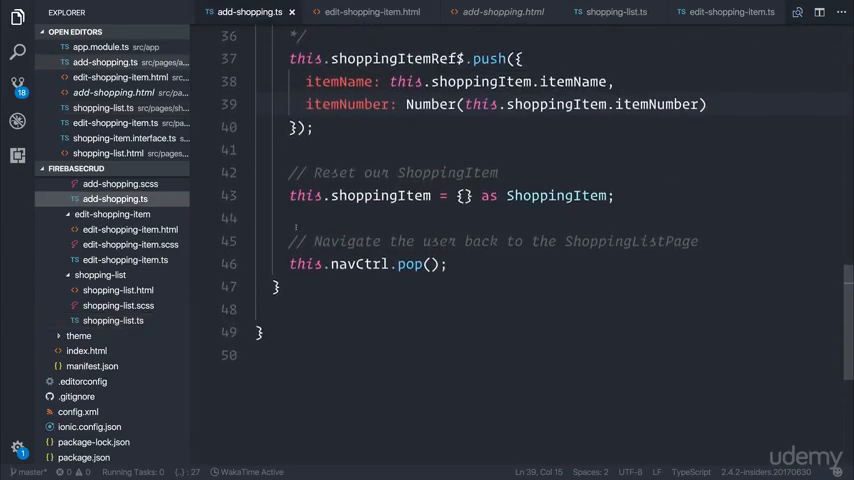